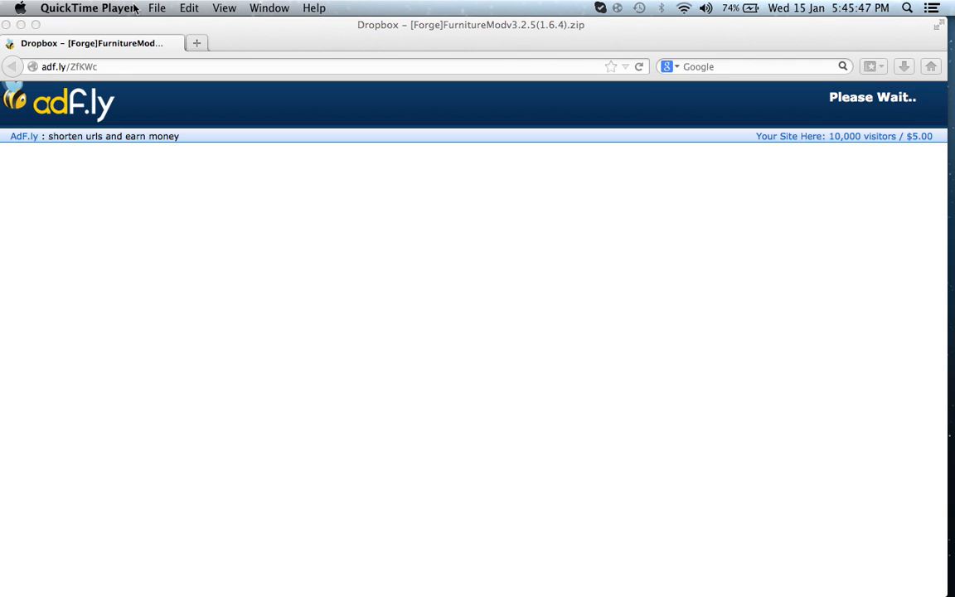
pyautogui.moveTo(575, 36)
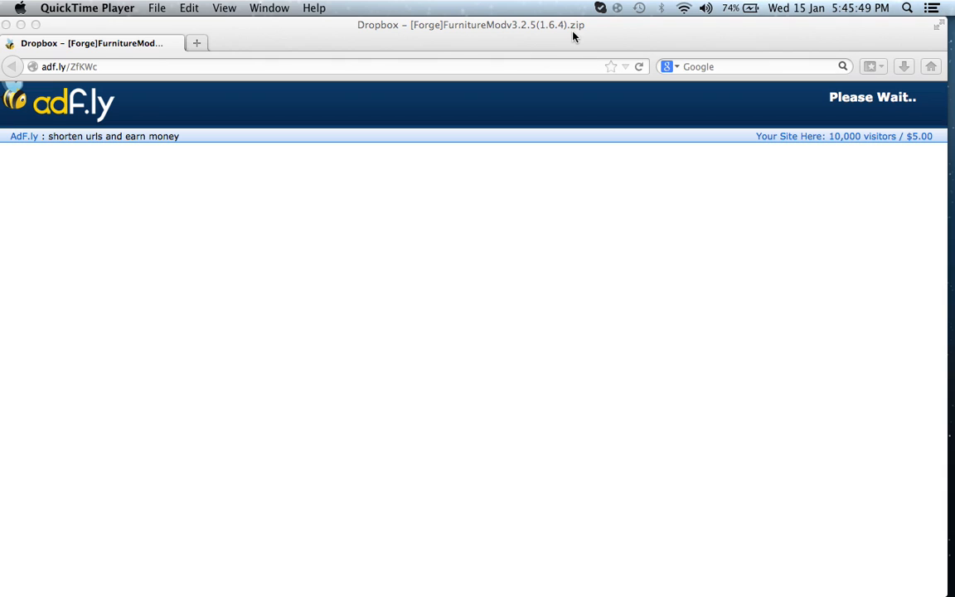
pyautogui.moveTo(877, 157)
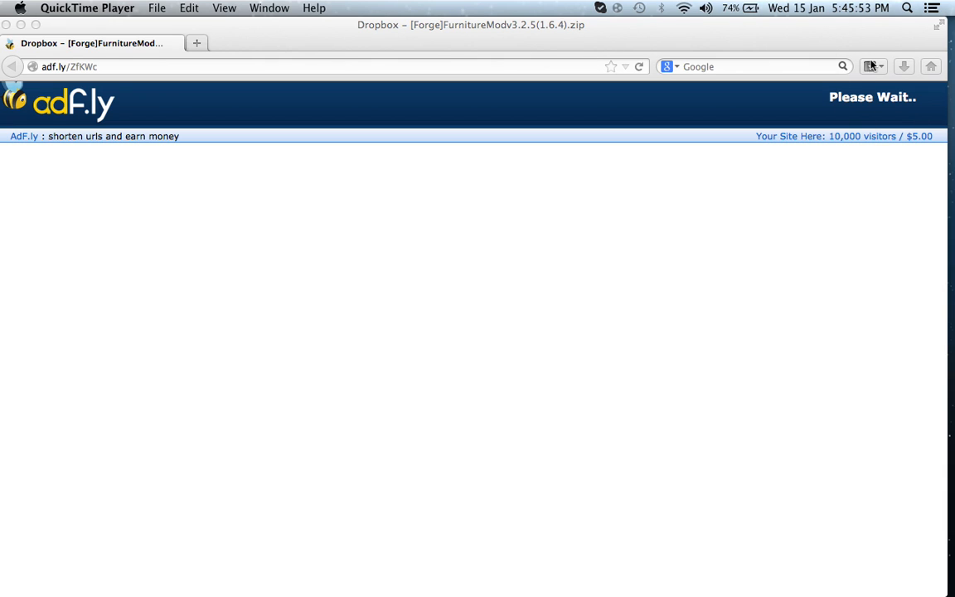
pyautogui.moveTo(448, 84)
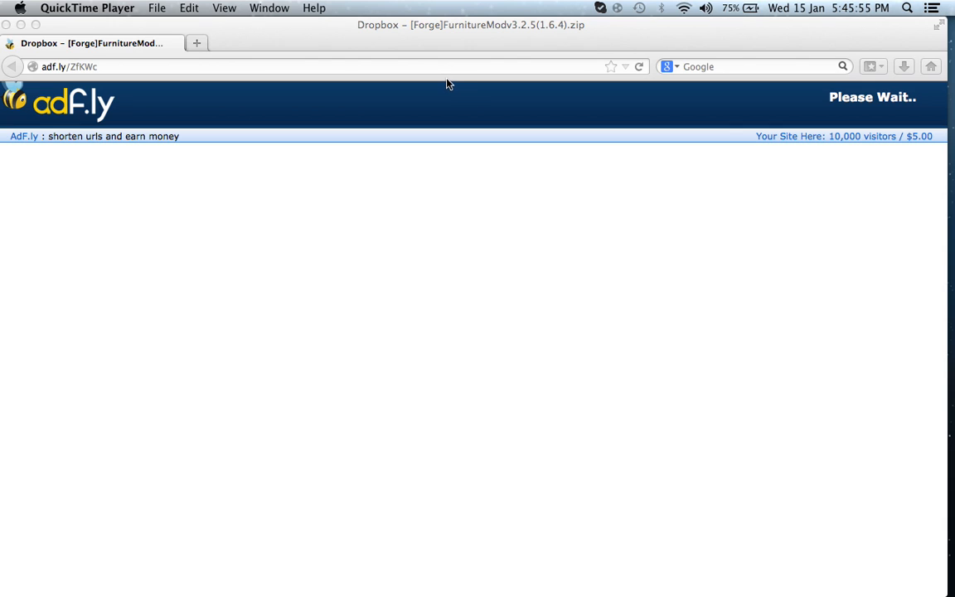
pyautogui.moveTo(763, 46)
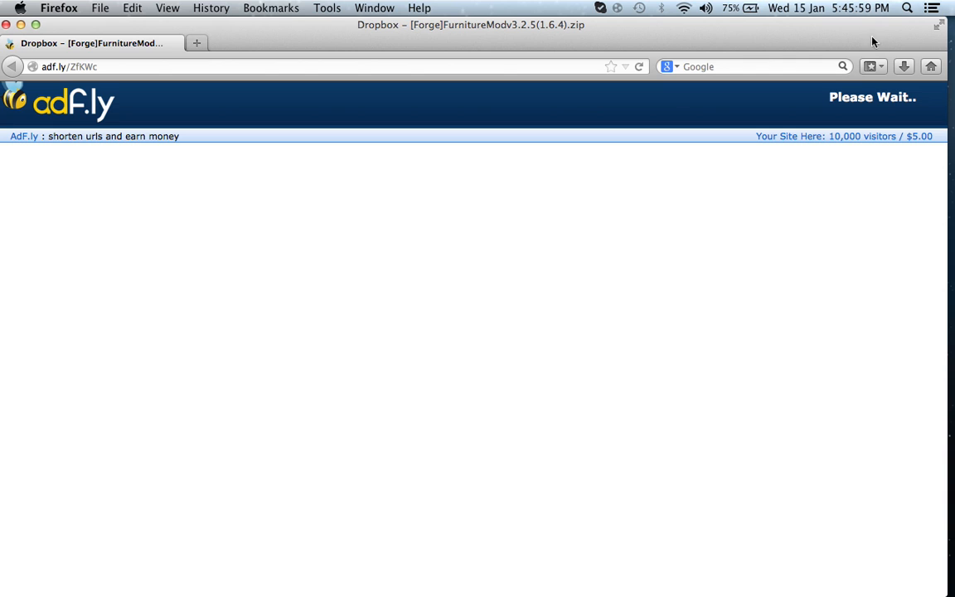
pyautogui.moveTo(642, 306)
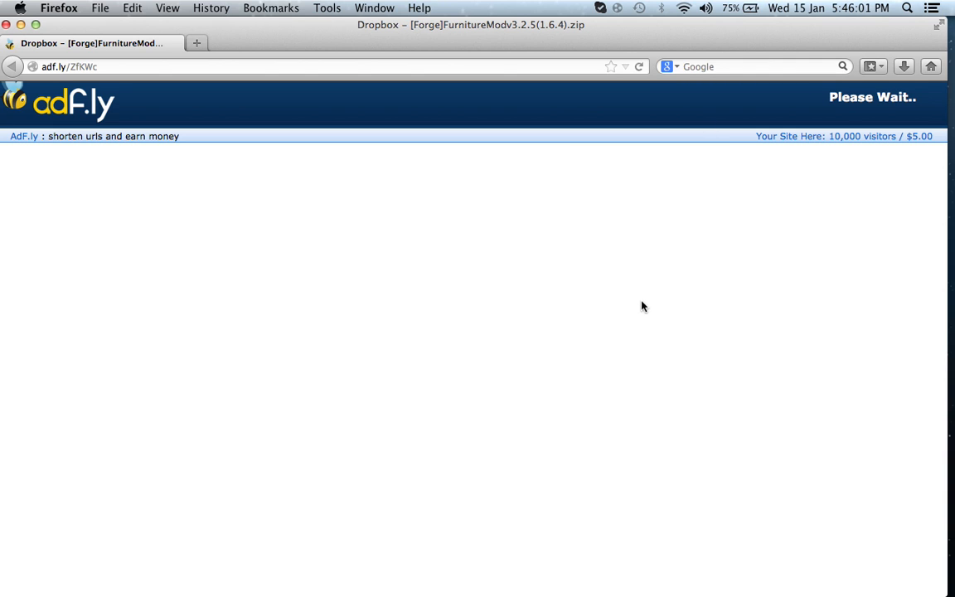
pyautogui.moveTo(660, 246)
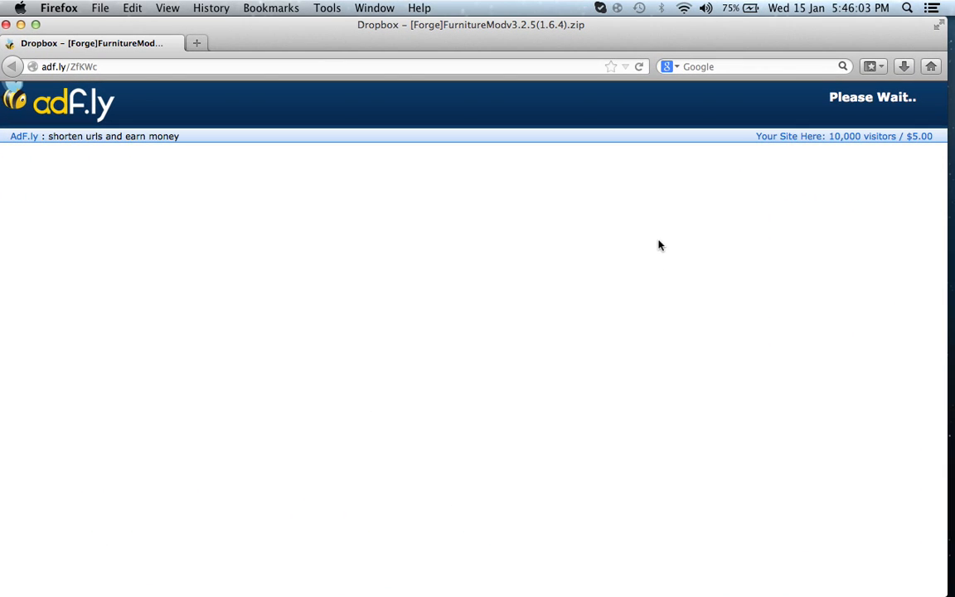
pyautogui.moveTo(698, 182)
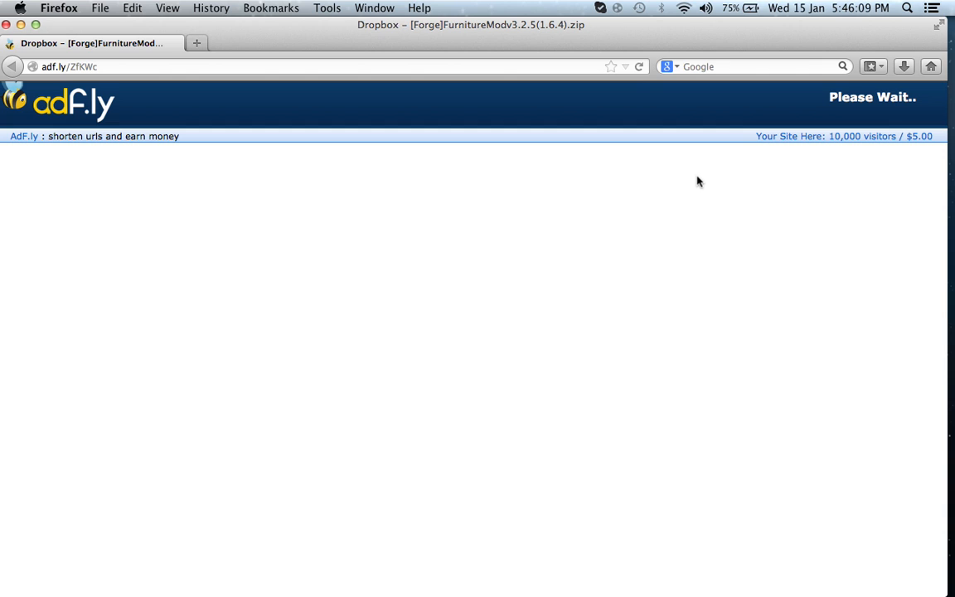
pyautogui.moveTo(677, 160)
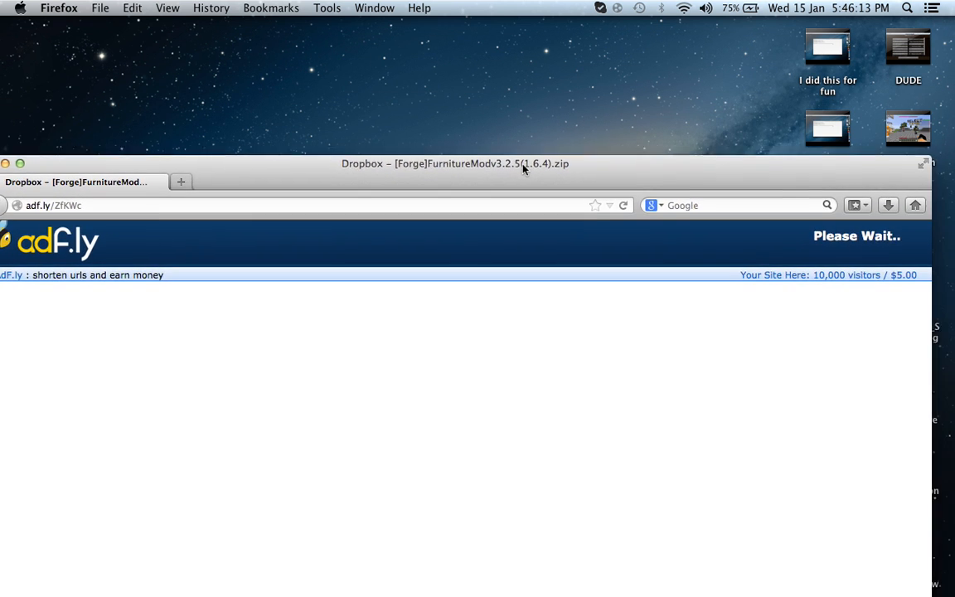
# Step: Search Google for 'minecraft forge' from the Firefox start page
pyautogui.moveTo(455, 164); pyautogui.dragTo(477, 145)
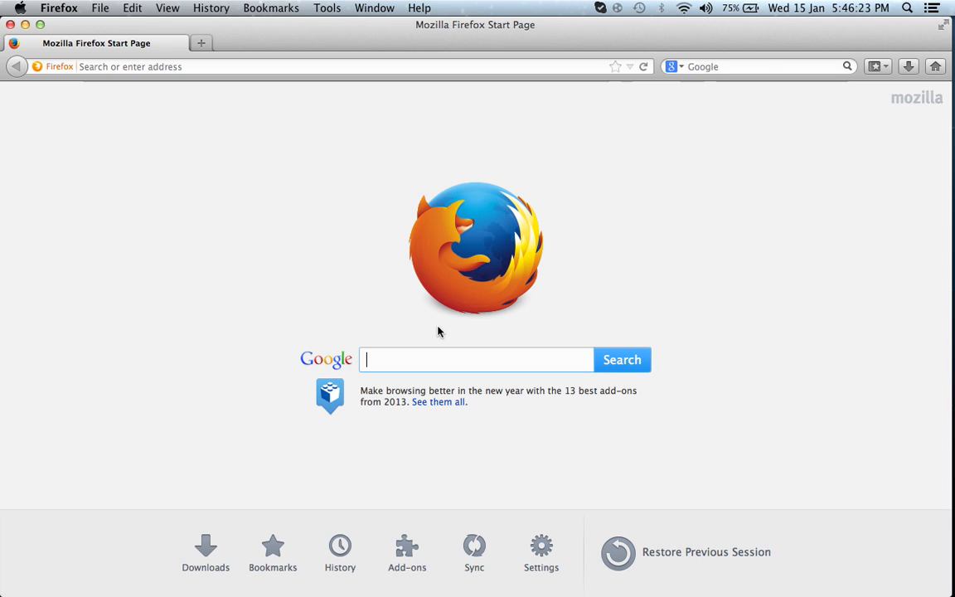
pyautogui.write('mine')
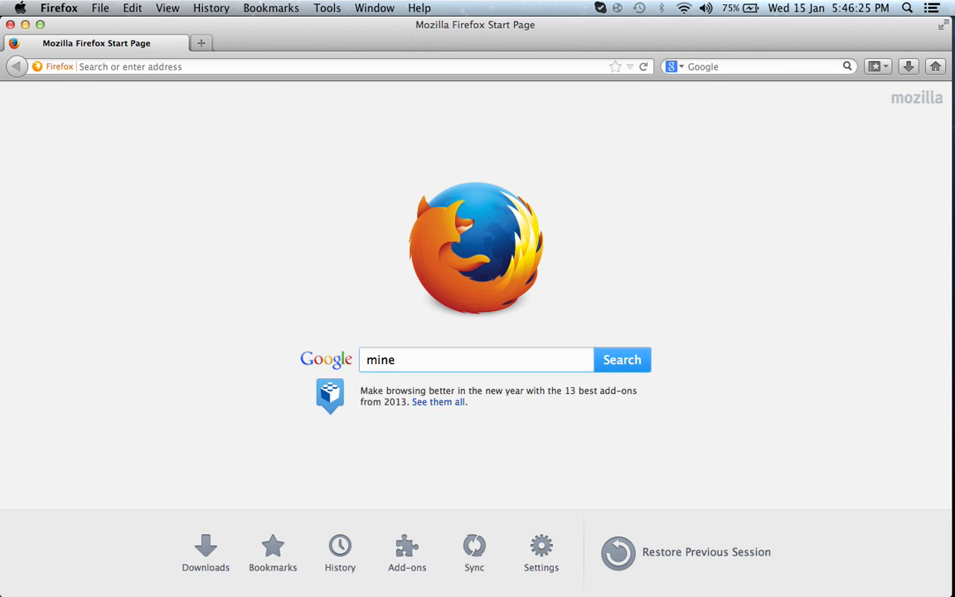
pyautogui.click(621, 359)
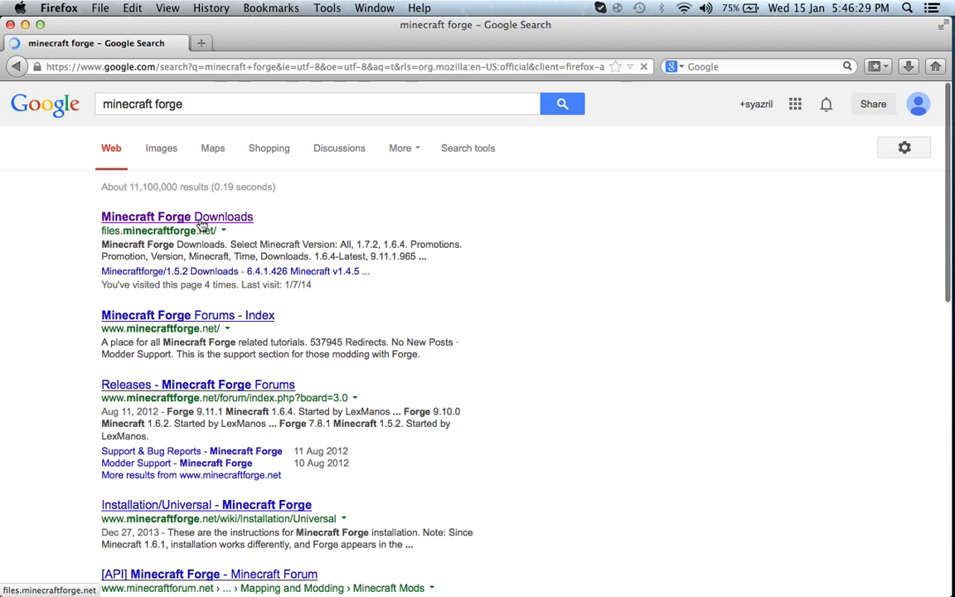
# Step: Open the Minecraft Forge Downloads result and follow the 1.6.4-Recommended Installer link
pyautogui.click(176, 216)
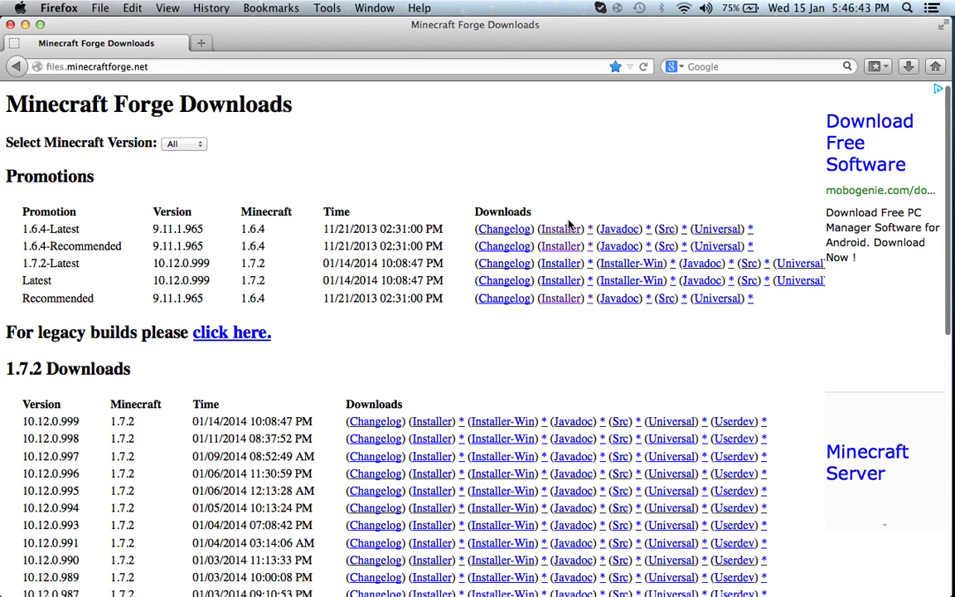
pyautogui.moveTo(560, 245)
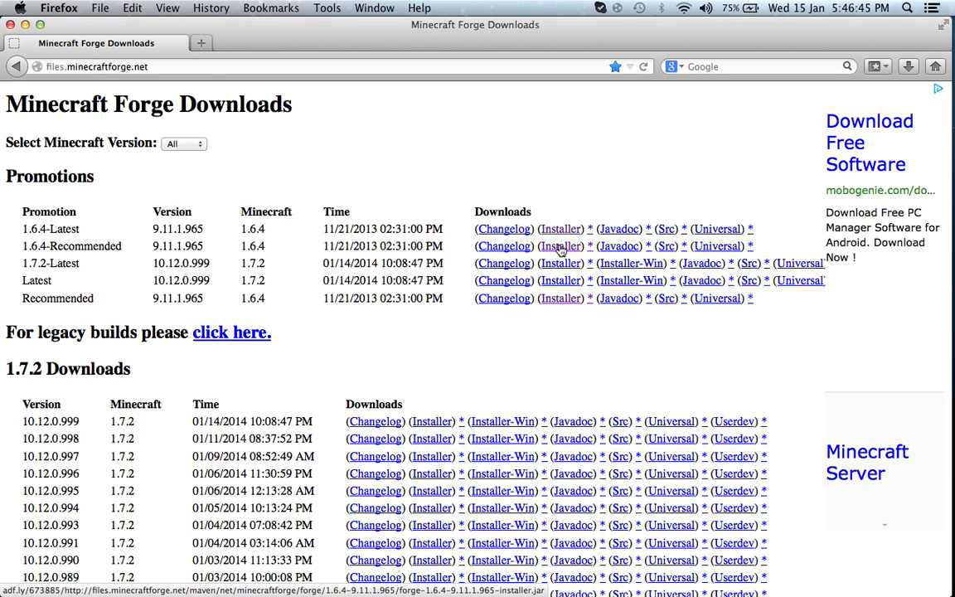
pyautogui.click(560, 228)
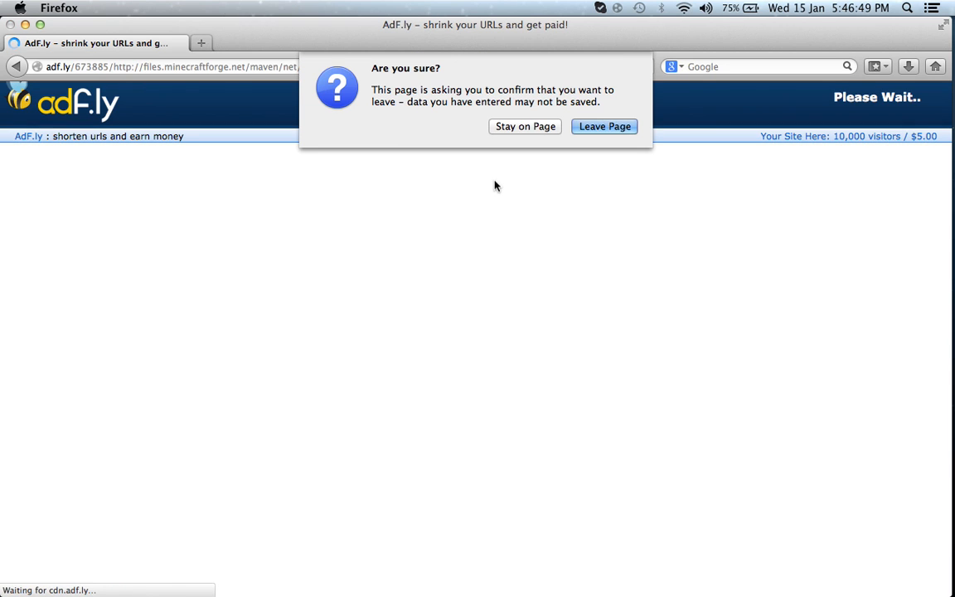
# Step: Leave the page and skip the adf.ly ad to reach the installer download
pyautogui.click(605, 126)
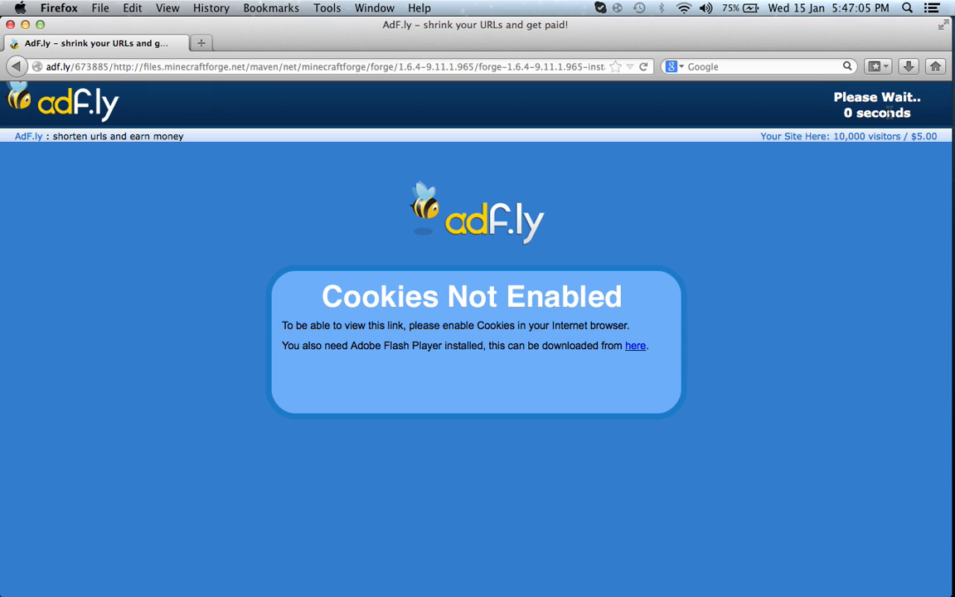
pyautogui.click(882, 103)
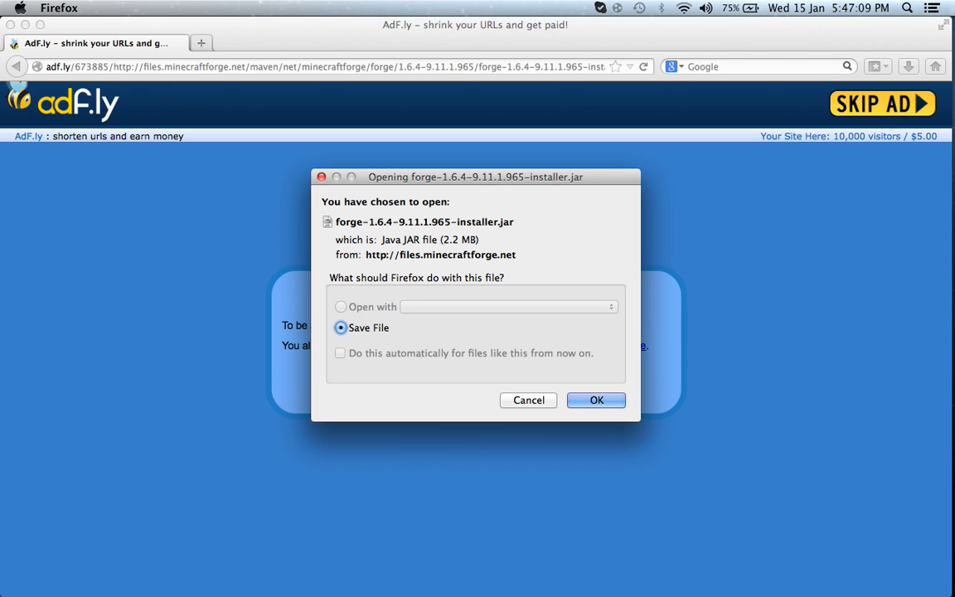
# Step: Confirm saving forge-1.6.4-9.11.1.965-installer.jar with Save File selected
pyautogui.click(596, 399)
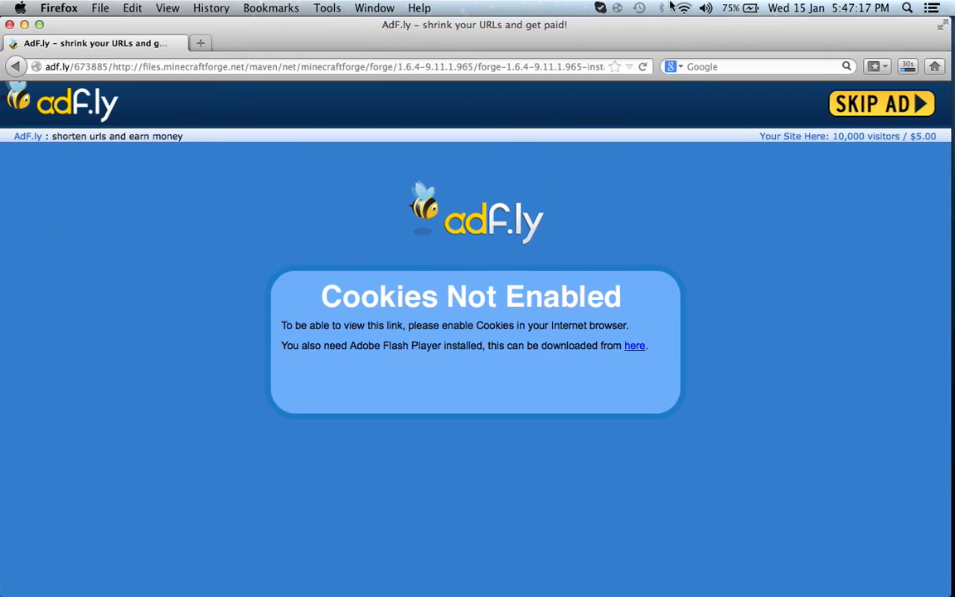
pyautogui.moveTo(671, 31)
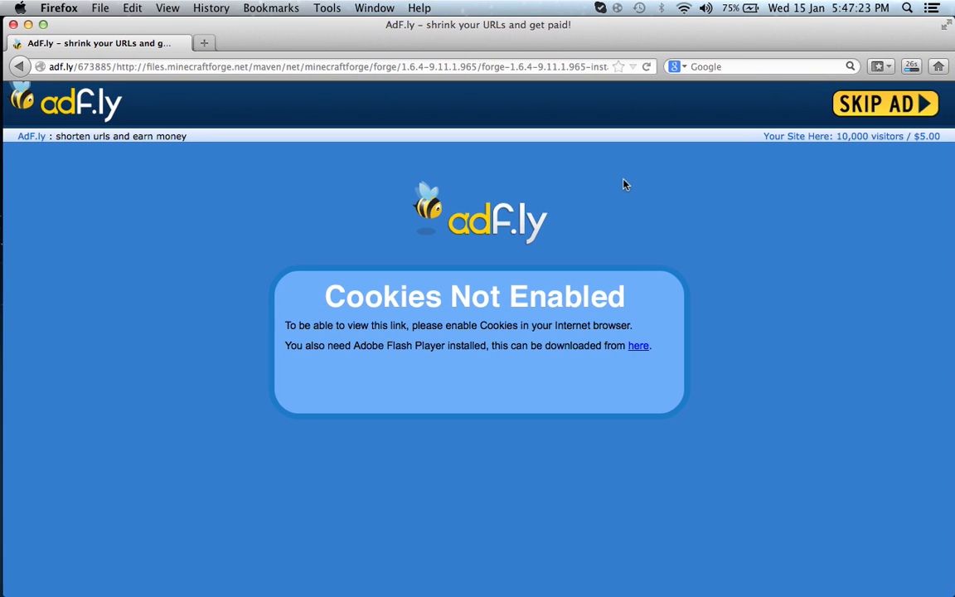
pyautogui.moveTo(661, 238)
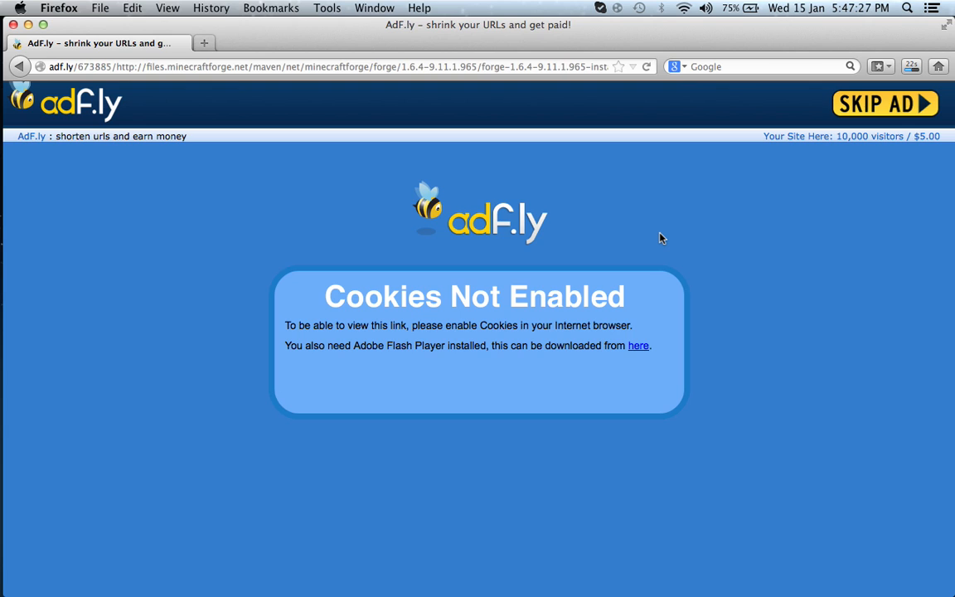
pyautogui.moveTo(678, 228)
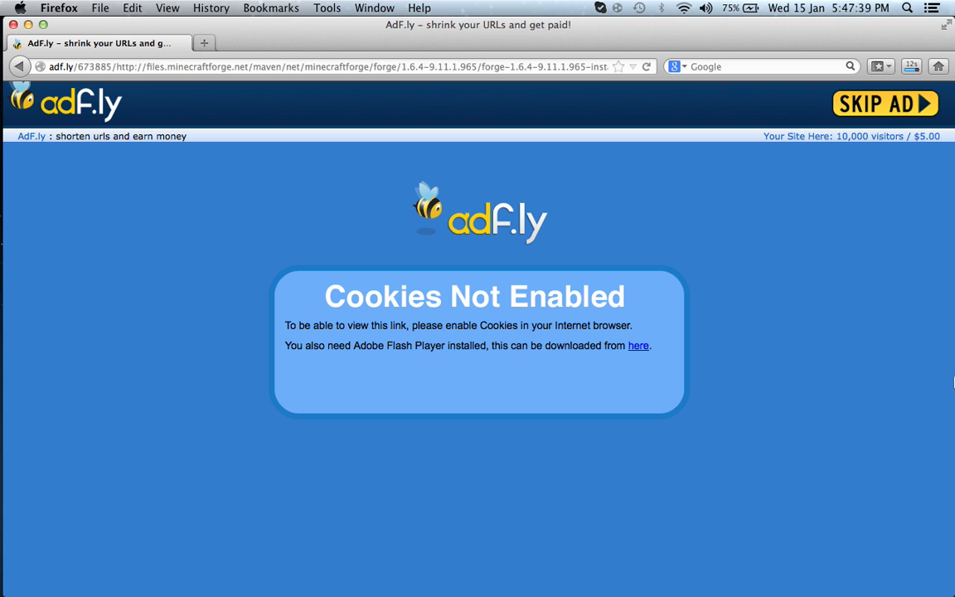
pyautogui.moveTo(920, 539)
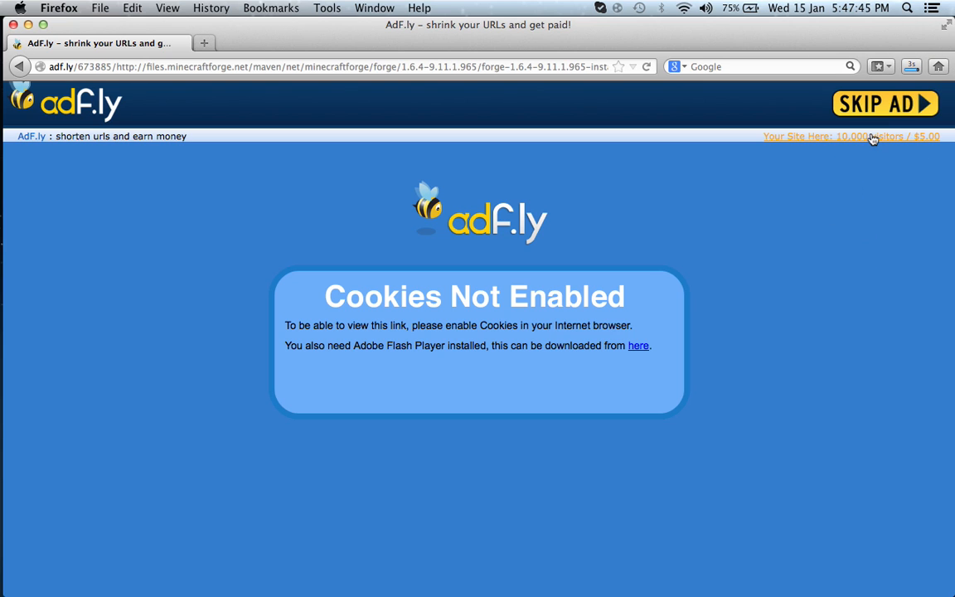
# Step: Wait for the Forge 1.6.4 installer download to finish
pyautogui.click(910, 66)
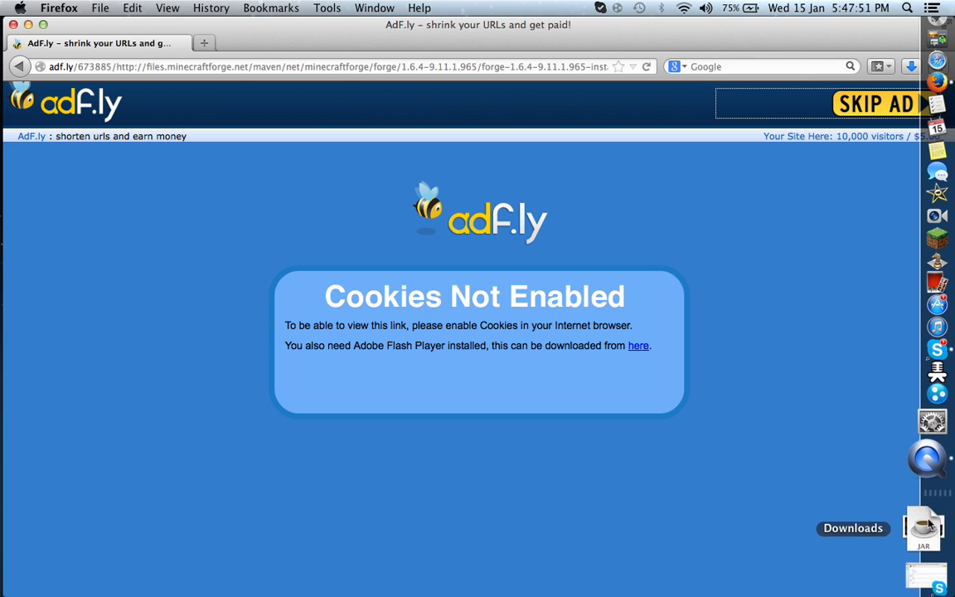
# Step: Use Go to Folder, then shorten the missing Application Support path to Library/
pyautogui.click(923, 529)
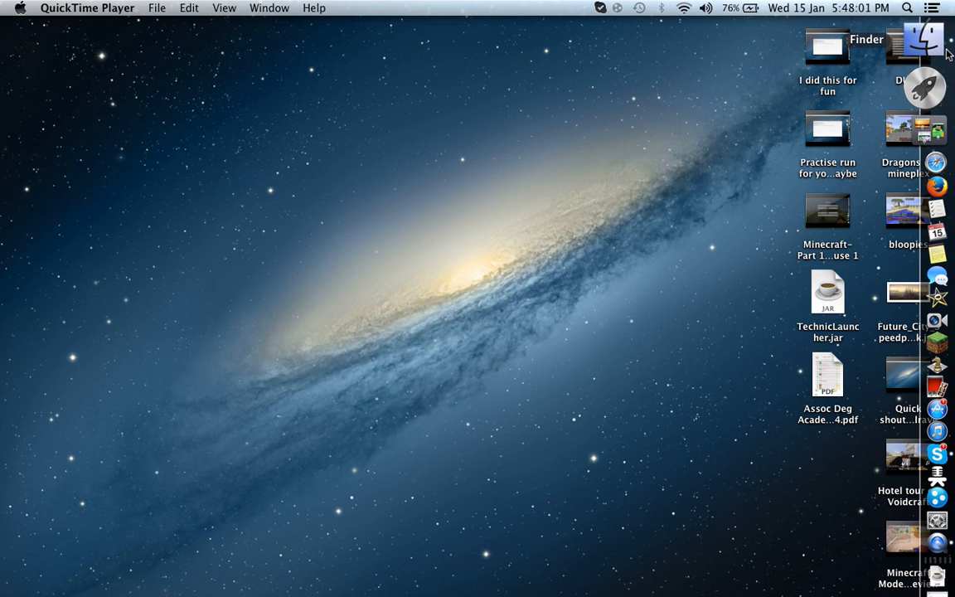
pyautogui.click(922, 39)
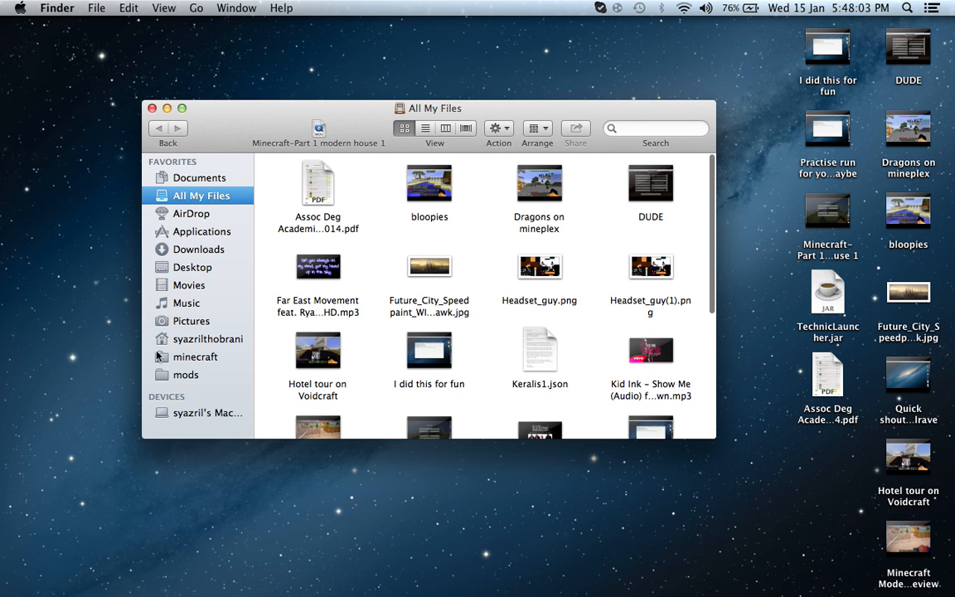
pyautogui.moveTo(195, 356)
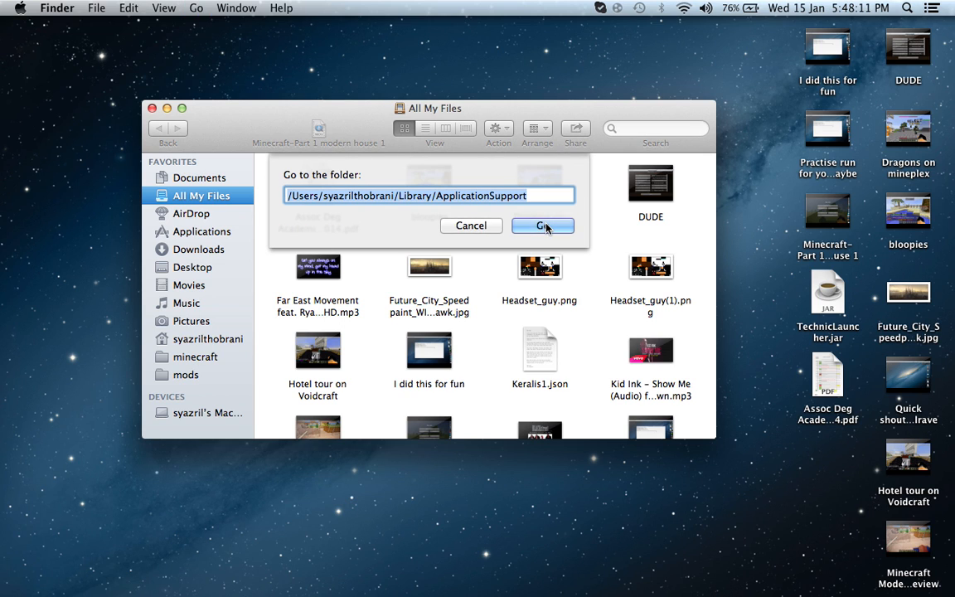
pyautogui.click(542, 225)
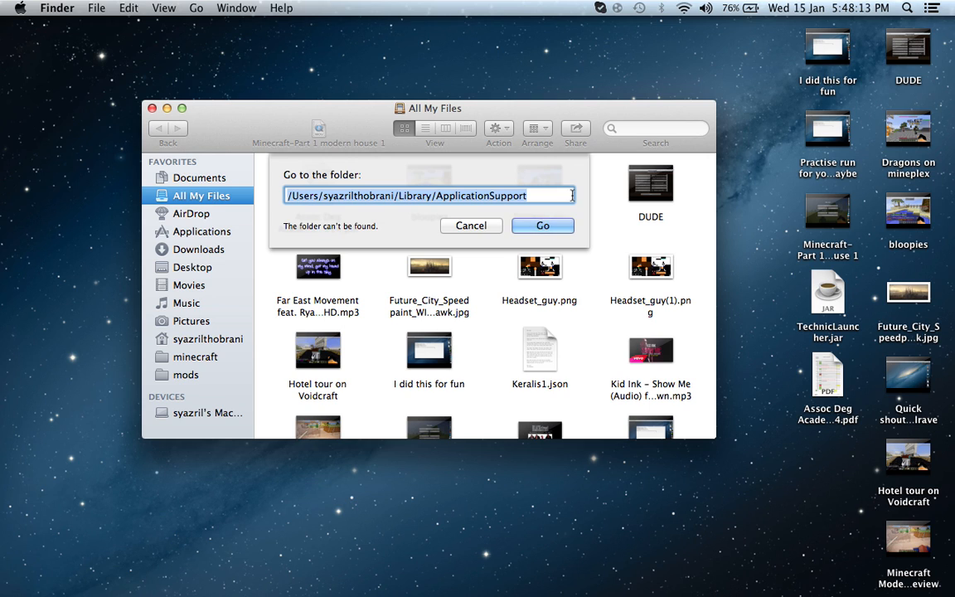
pyautogui.click(477, 195)
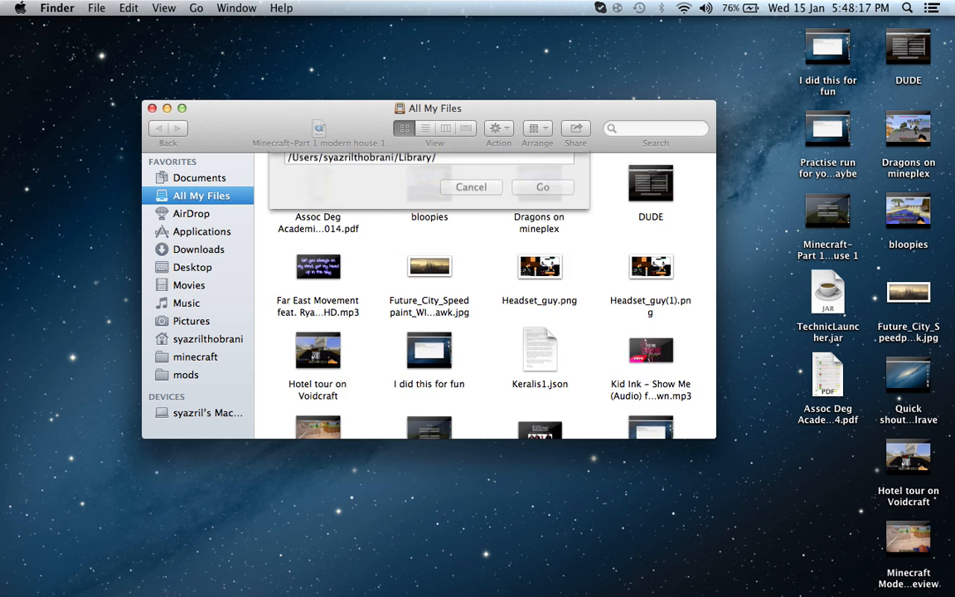
# Step: Browse Library, Application Support, then minecraft, scrolling through its mods, logs and launcher files
pyautogui.click(542, 186)
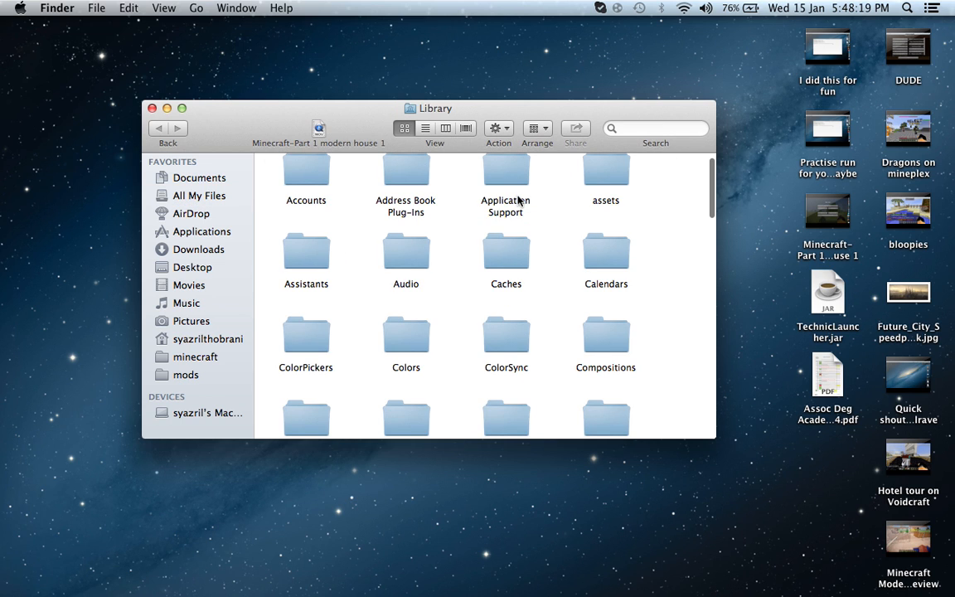
pyautogui.doubleClick(505, 175)
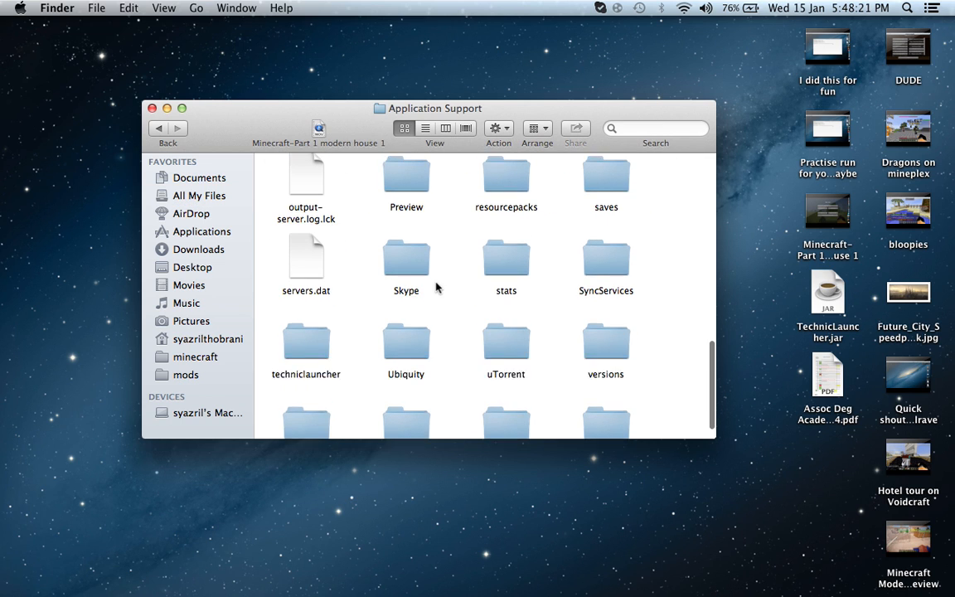
pyautogui.click(196, 357)
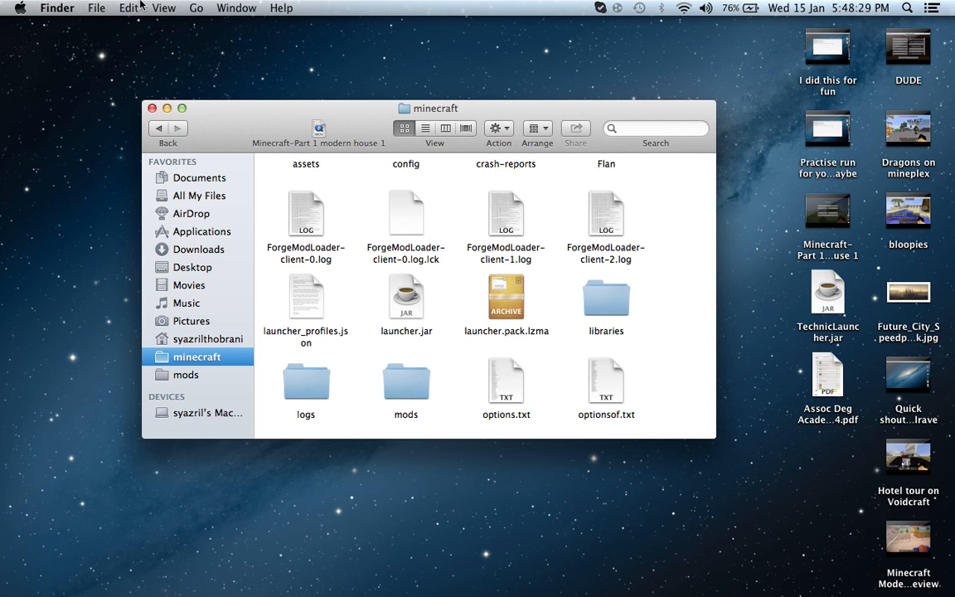
pyautogui.moveTo(370, 401)
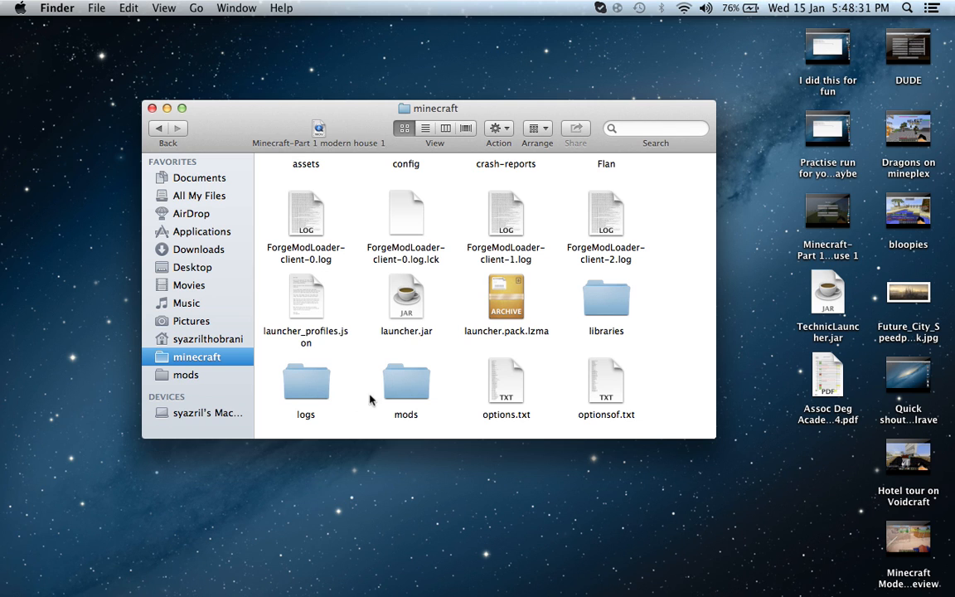
pyautogui.scroll(-3)
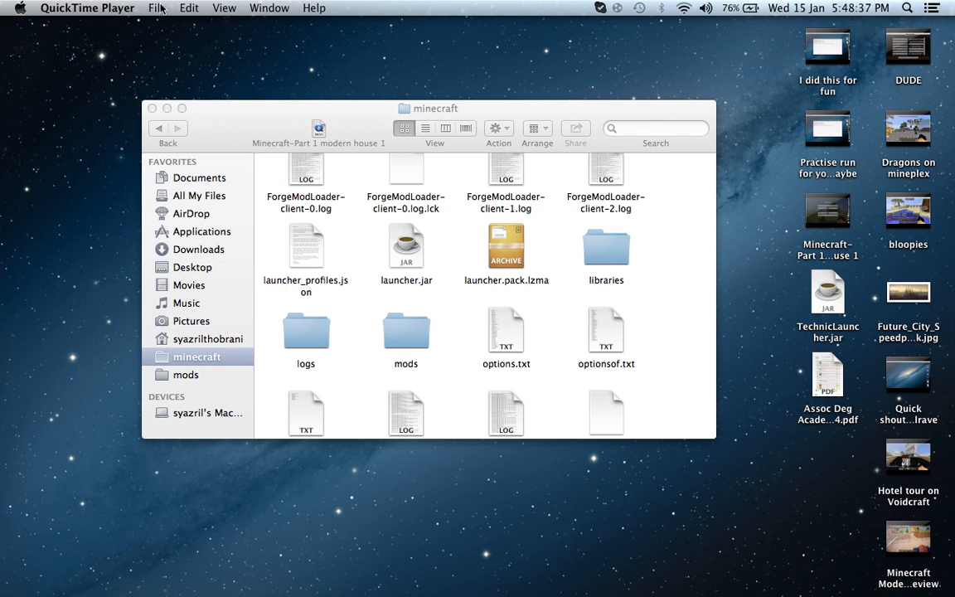
pyautogui.click(156, 7)
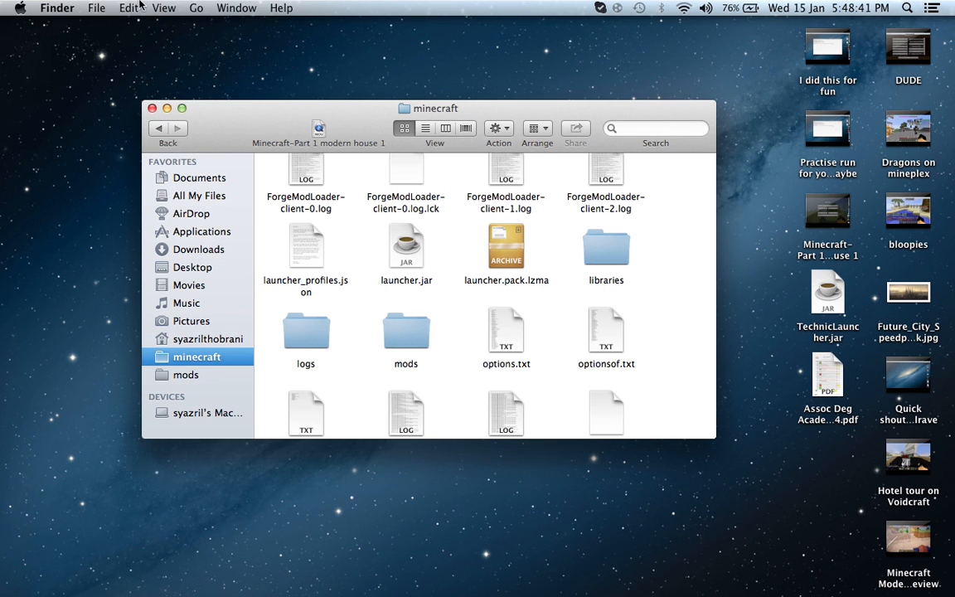
# Step: Open the mods folder and select forge-1.6.4-9.11.1.965-installer.jar
pyautogui.click(96, 7)
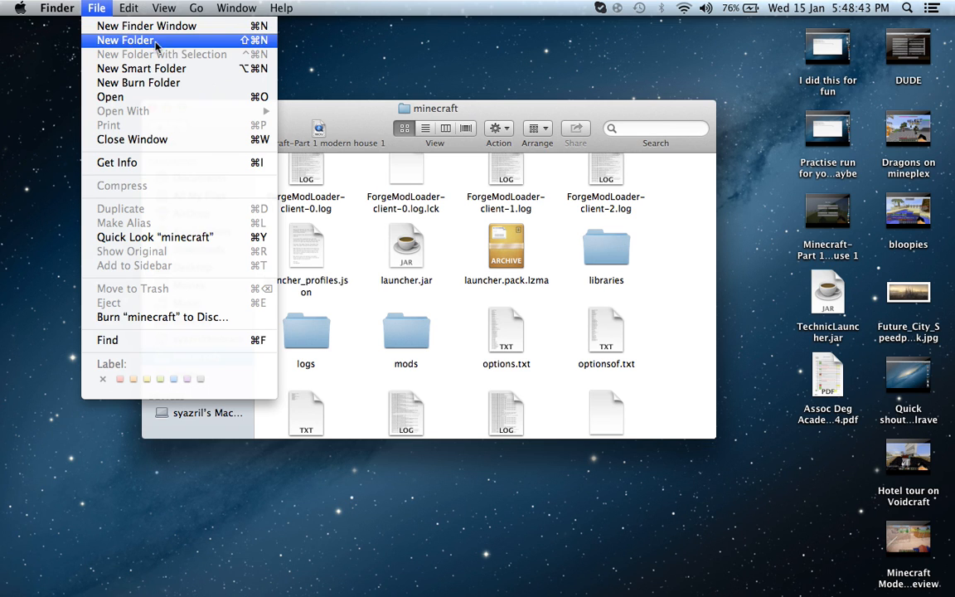
pyautogui.moveTo(368, 66)
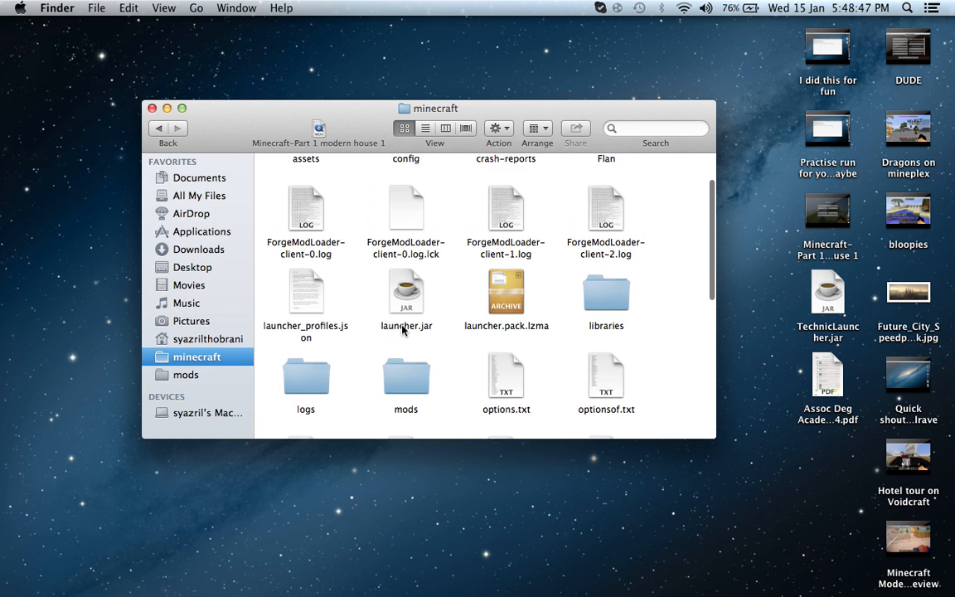
pyautogui.click(405, 384)
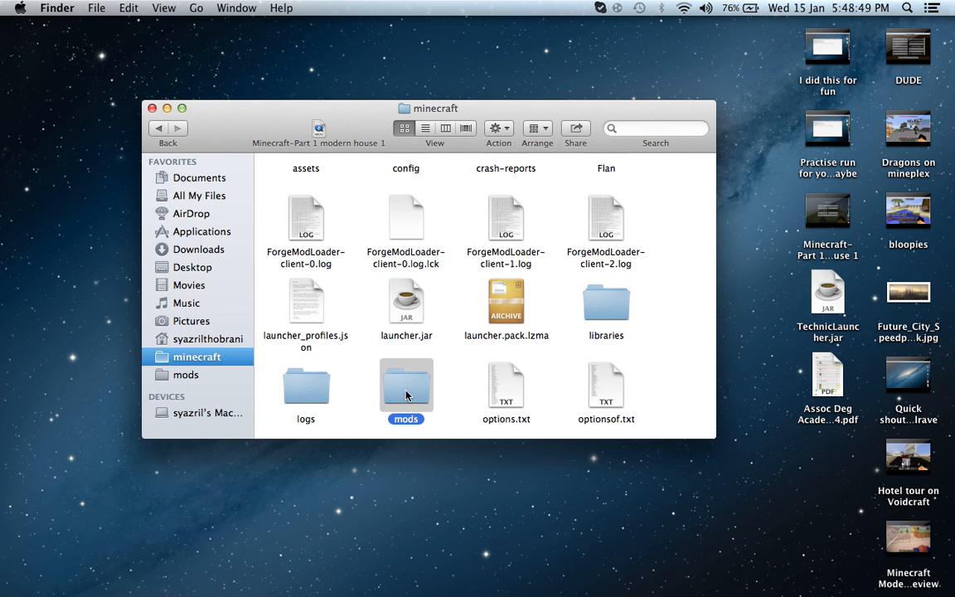
pyautogui.doubleClick(405, 386)
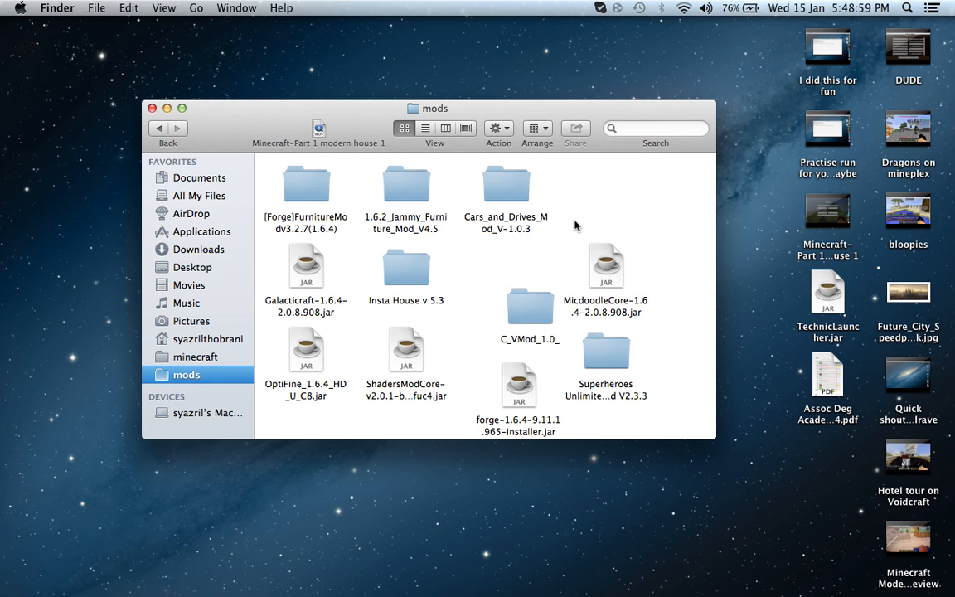
pyautogui.click(518, 384)
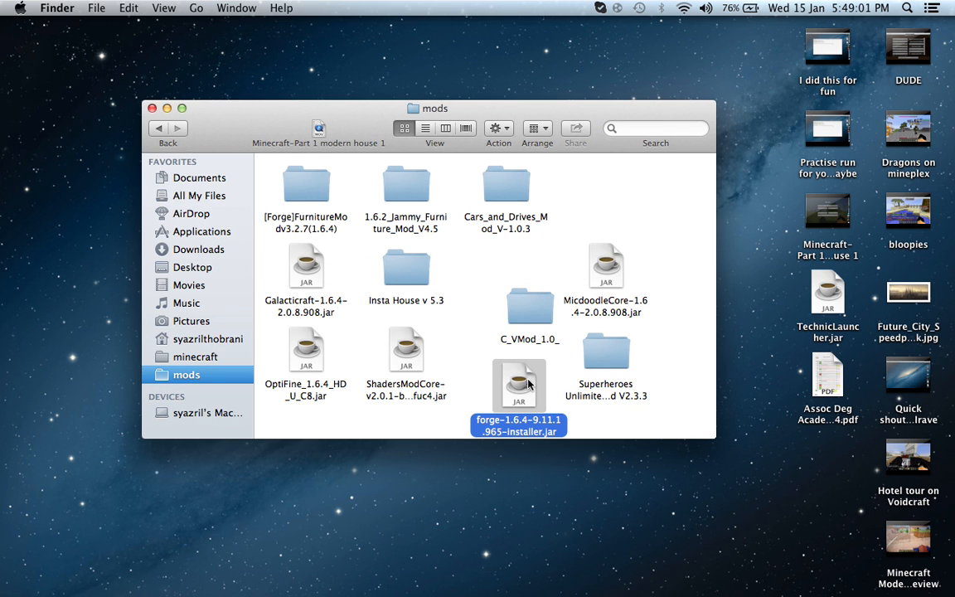
# Step: Launch forge-1.6.4-9.11.1.965-installer.jar, allowing the downloaded Java application to open
pyautogui.doubleClick(518, 384)
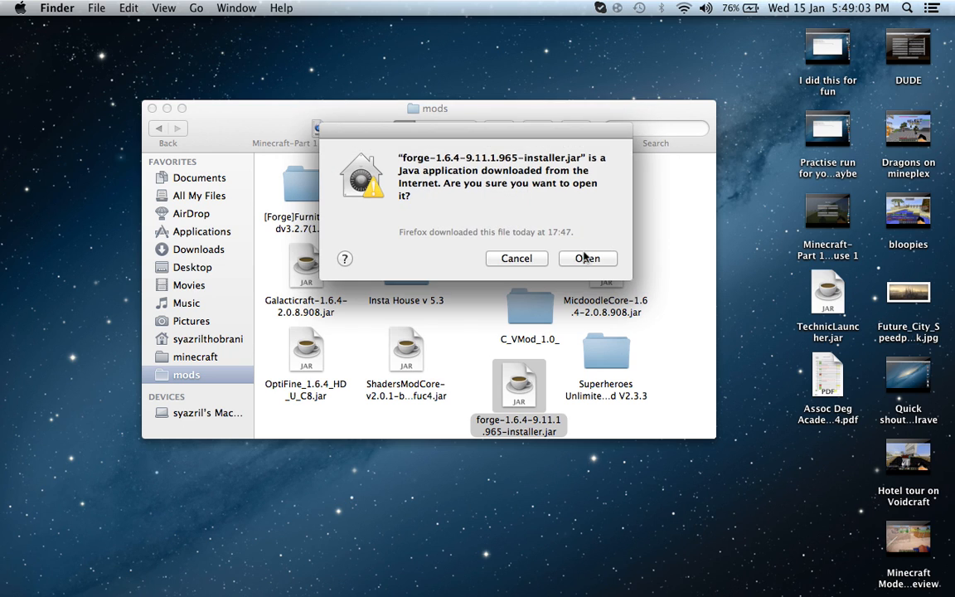
pyautogui.click(587, 258)
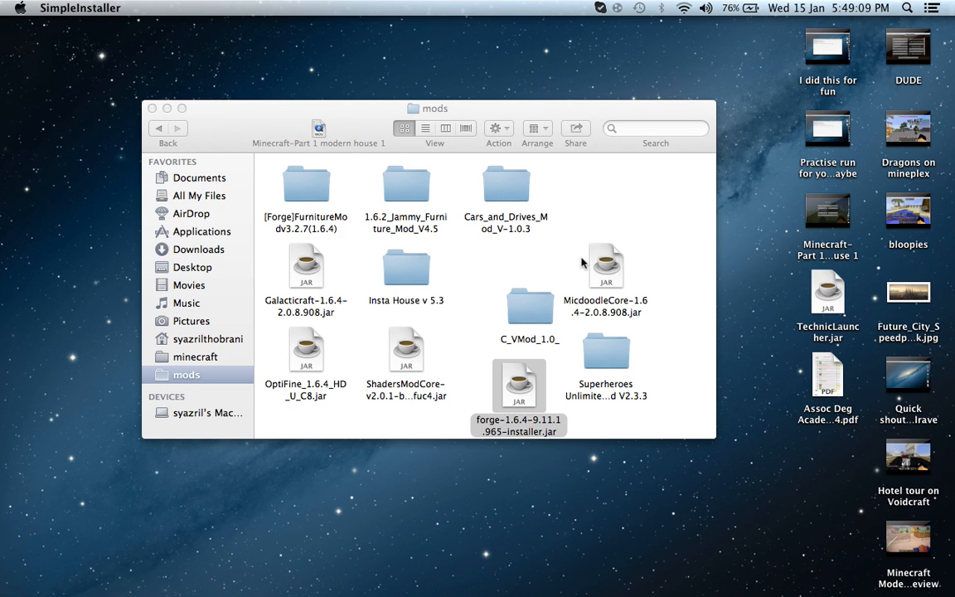
pyautogui.moveTo(519, 389)
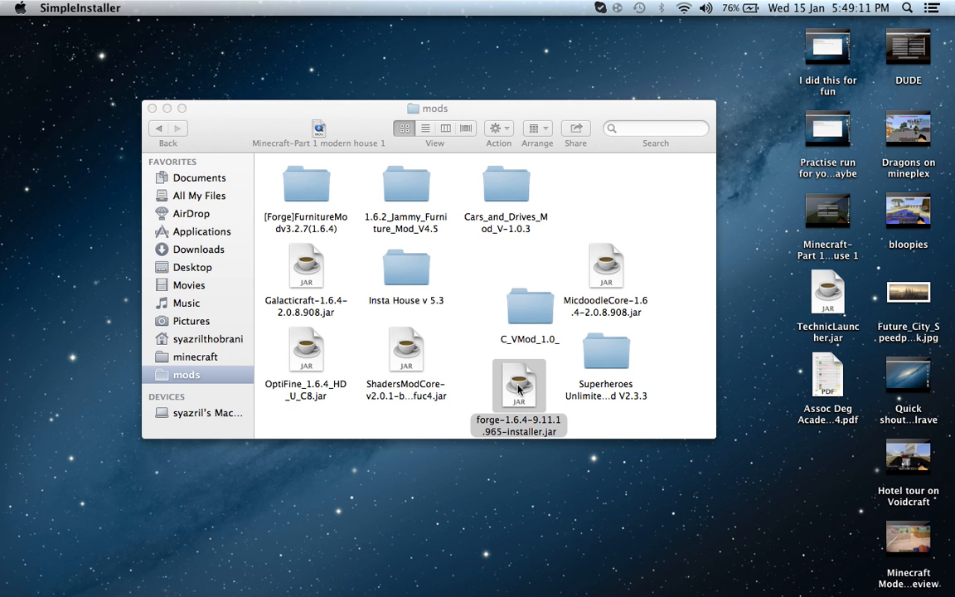
pyautogui.doubleClick(518, 385)
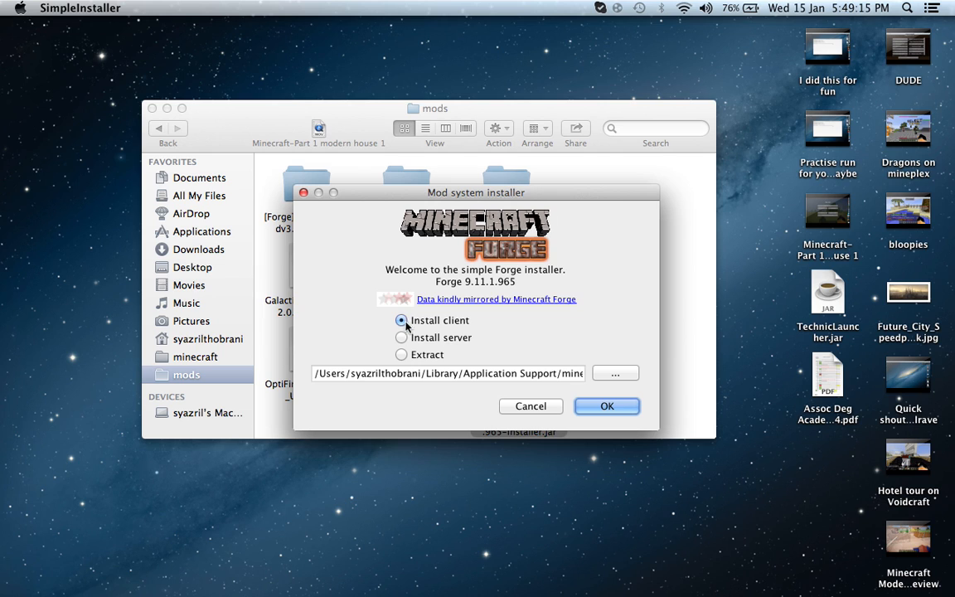
pyautogui.moveTo(606, 406)
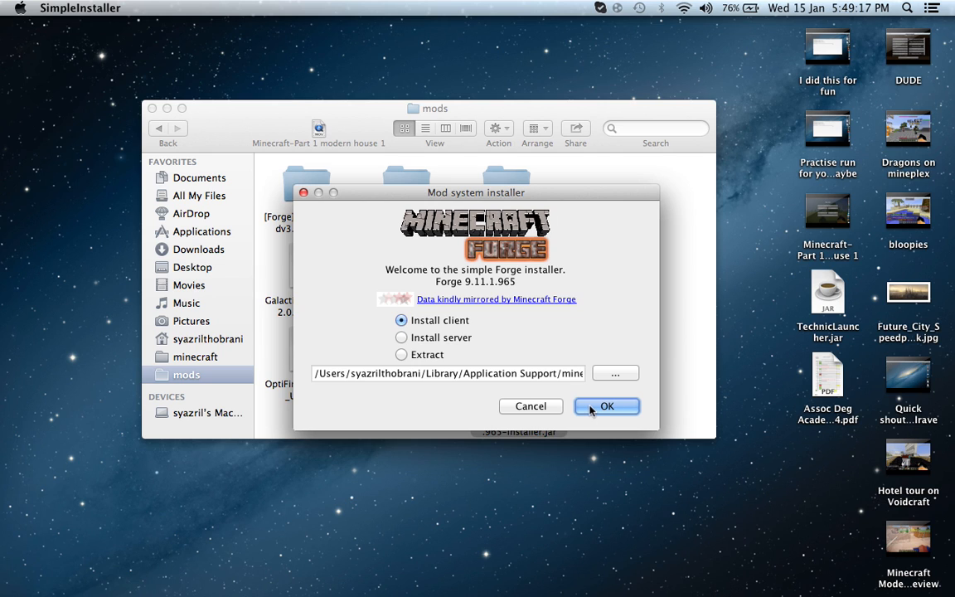
pyautogui.moveTo(408, 346)
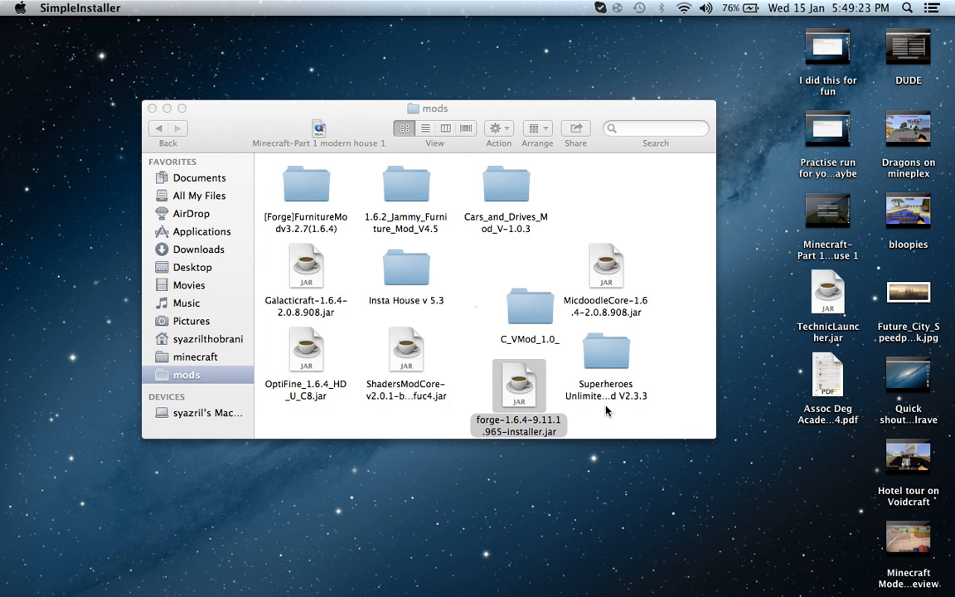
# Step: Install the Forge 9.11.1.965 client profile and wait for the Complete dialog
pyautogui.doubleClick(518, 386)
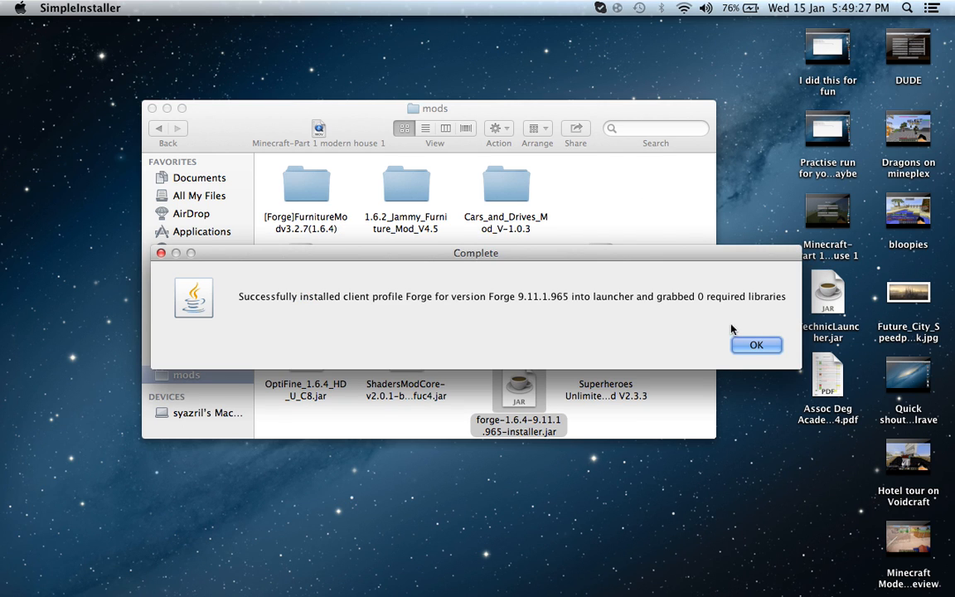
pyautogui.click(755, 344)
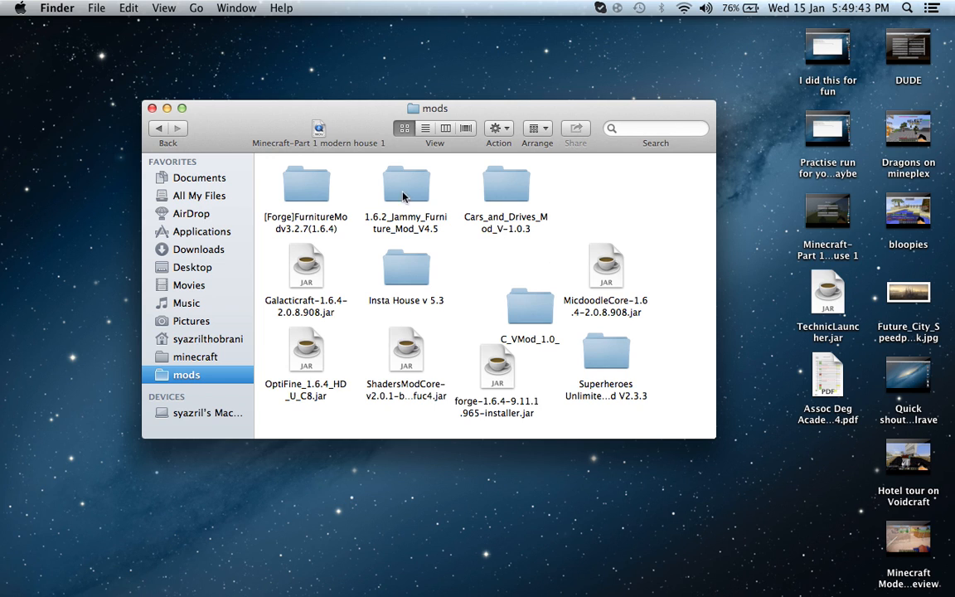
pyautogui.moveTo(522, 284)
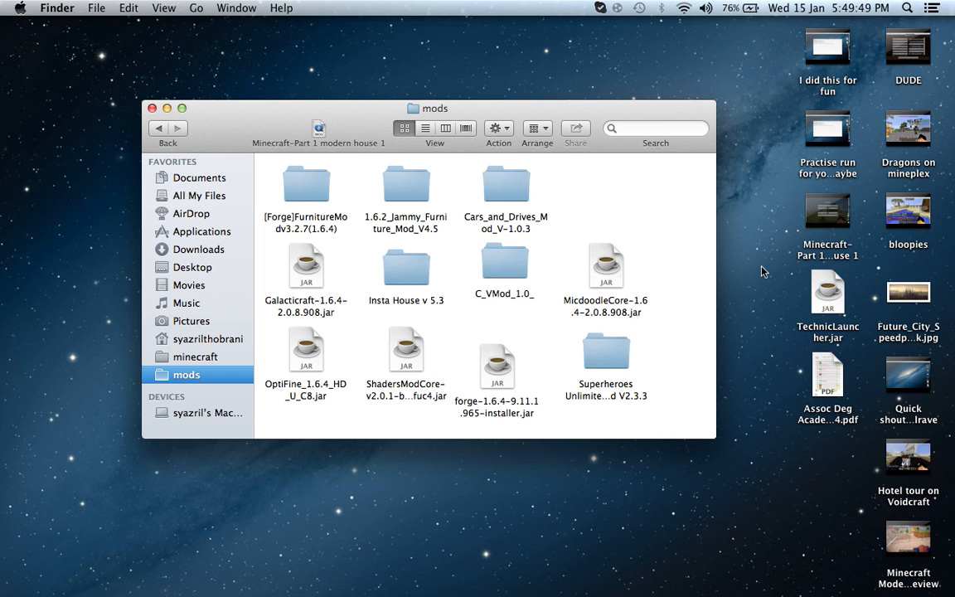
pyautogui.moveTo(605, 225)
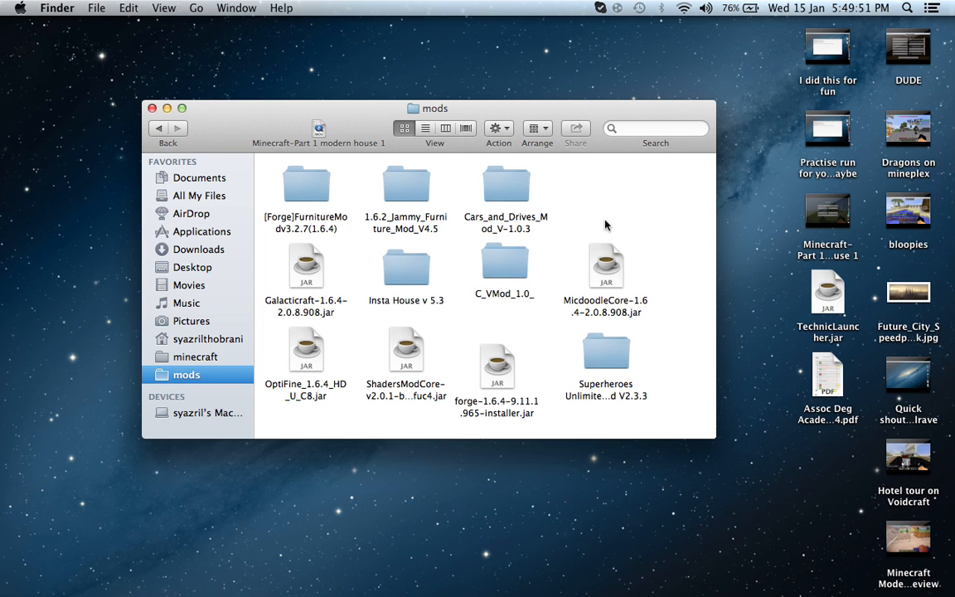
pyautogui.moveTo(594, 195)
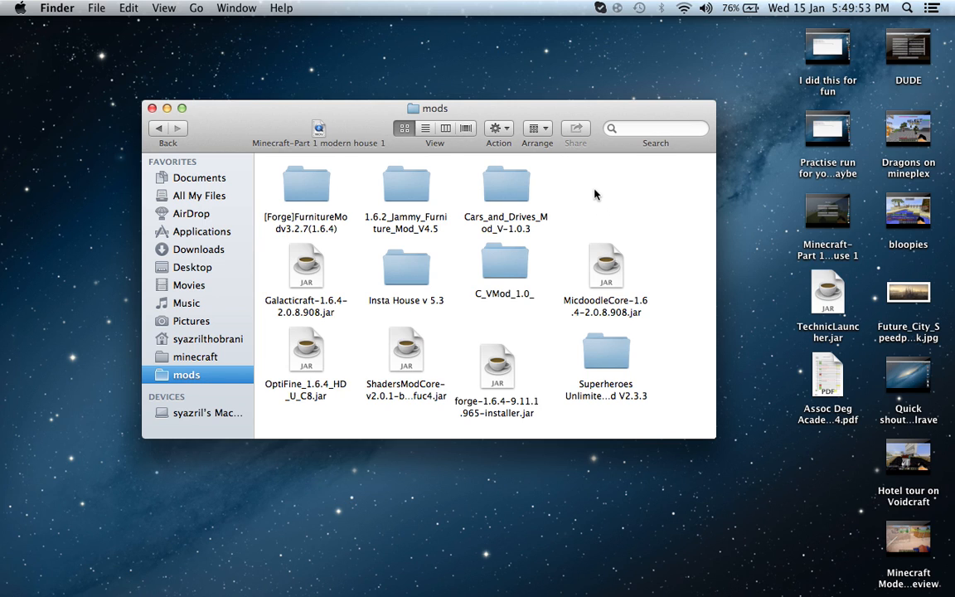